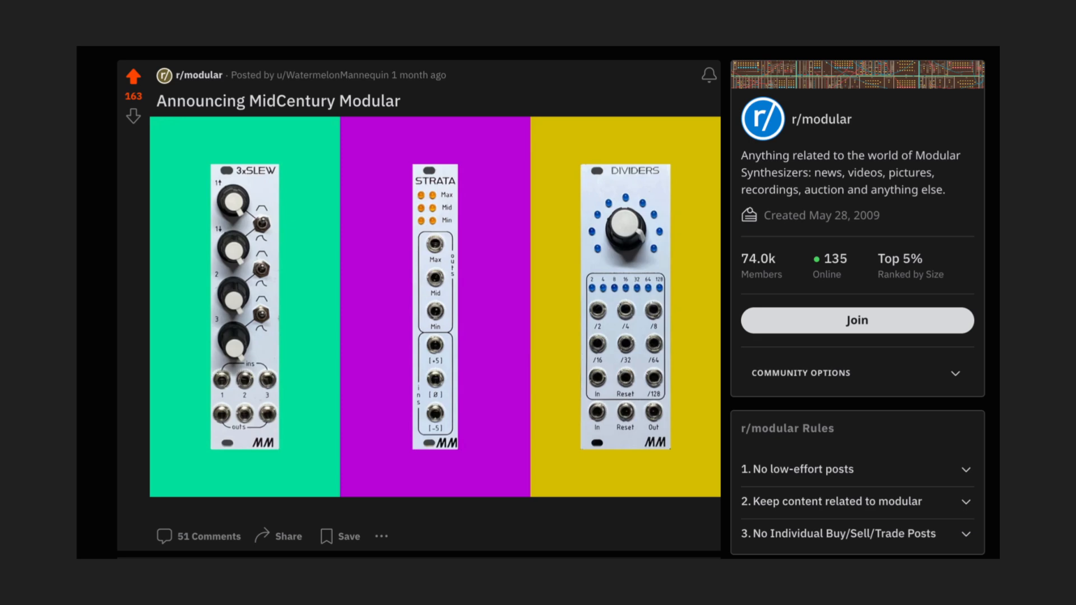
Step: Open the Strata product page from the store to show its purchase types
click(435, 305)
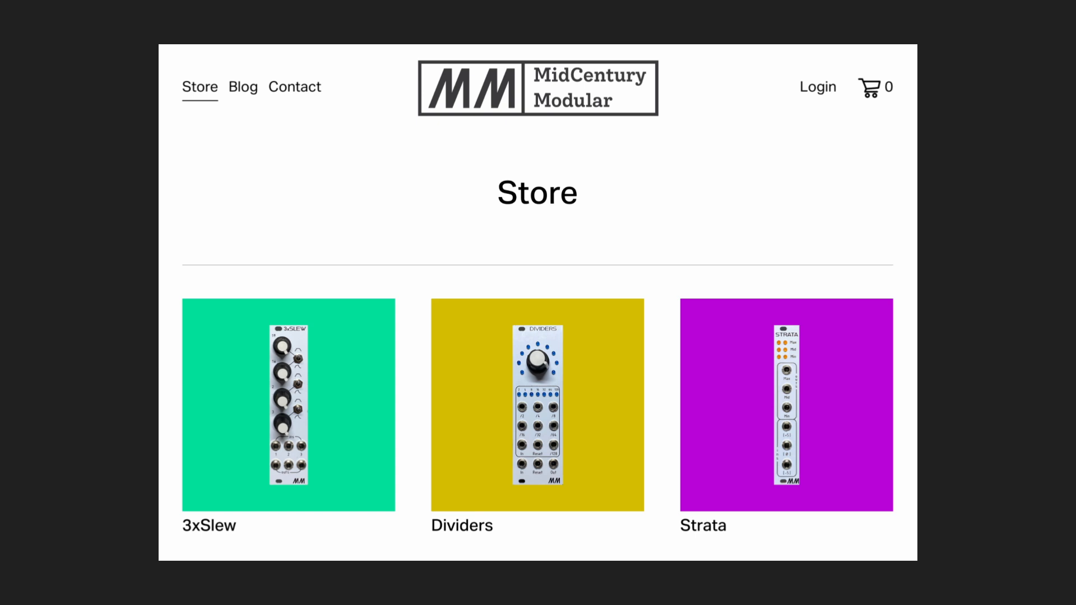
click(786, 404)
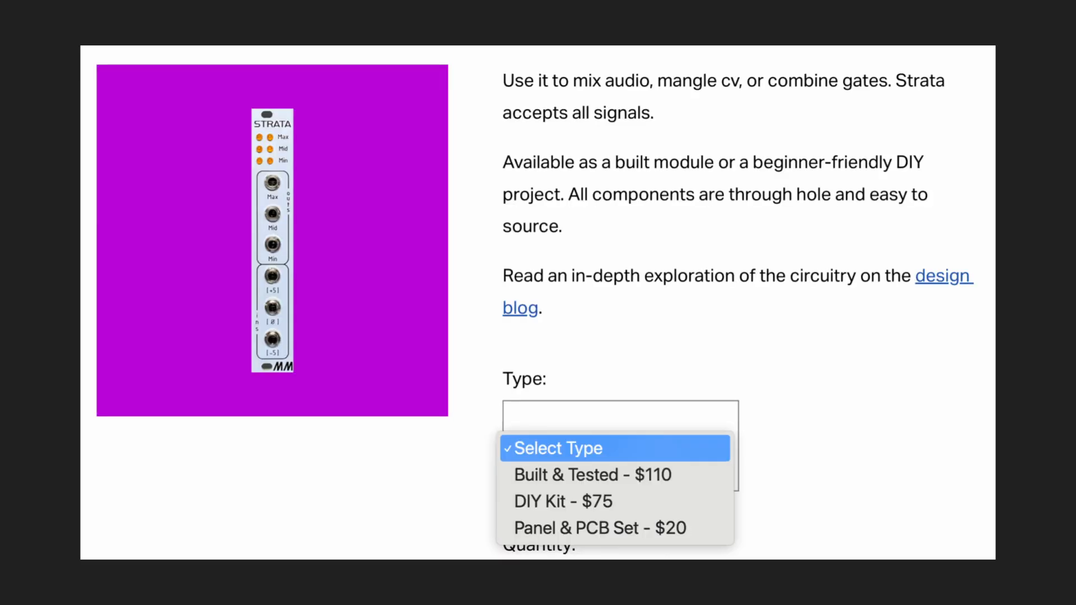